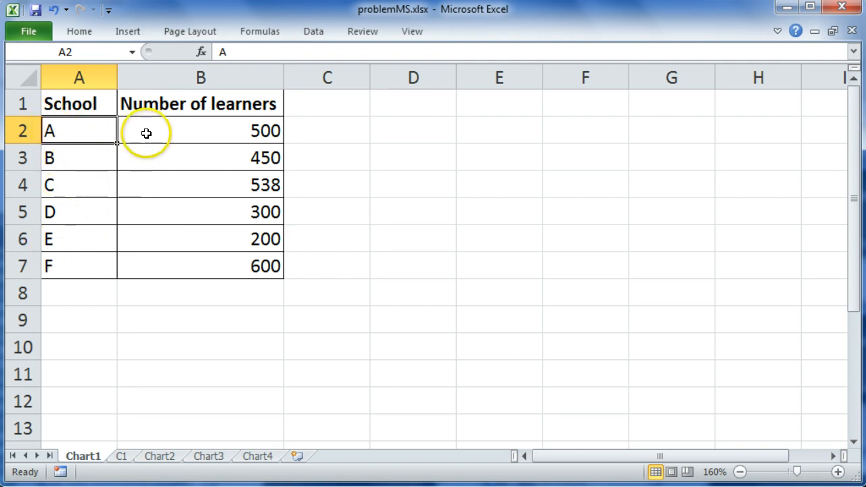
mouse_move(147, 265)
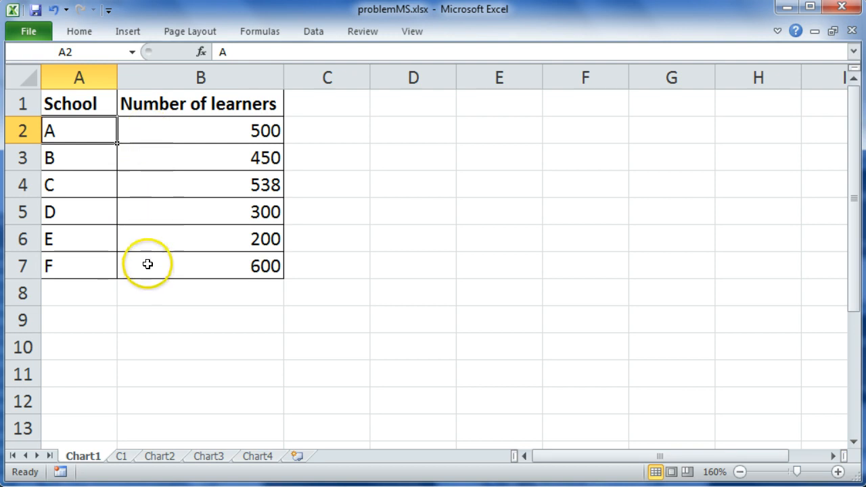
mouse_move(150, 279)
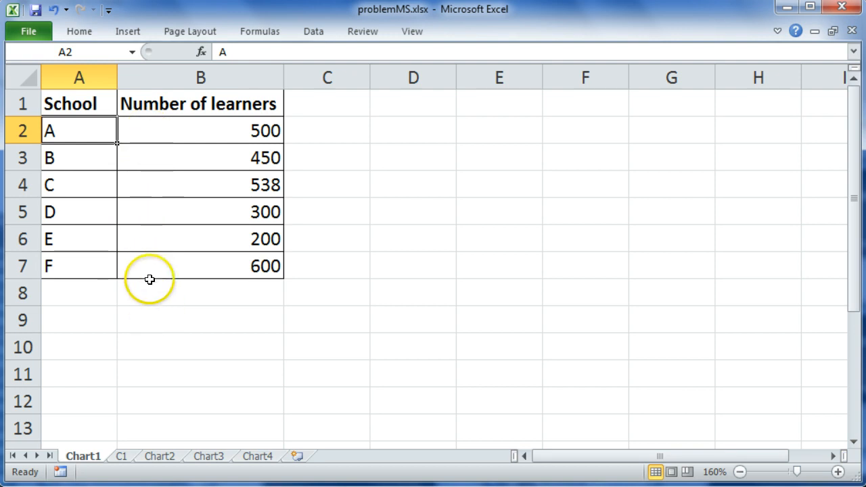
Switch to the C1 chart sheet showing the learners-per-school column chart
left_click(121, 456)
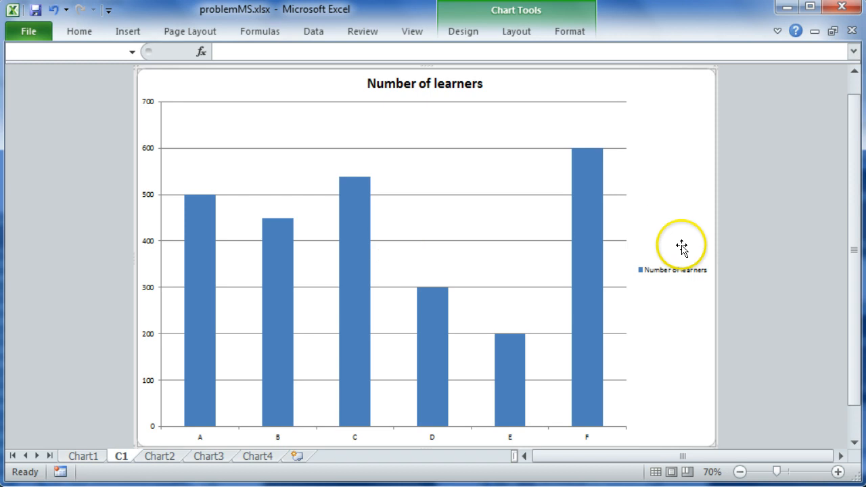
mouse_move(205, 433)
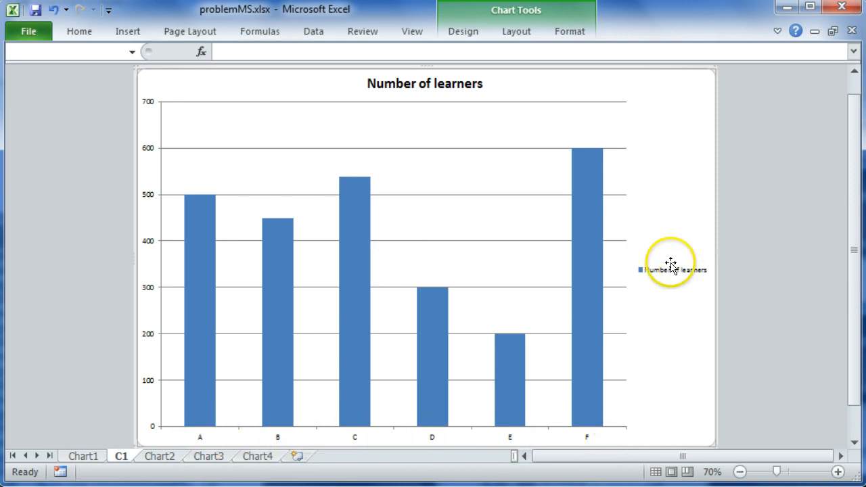
mouse_move(280, 240)
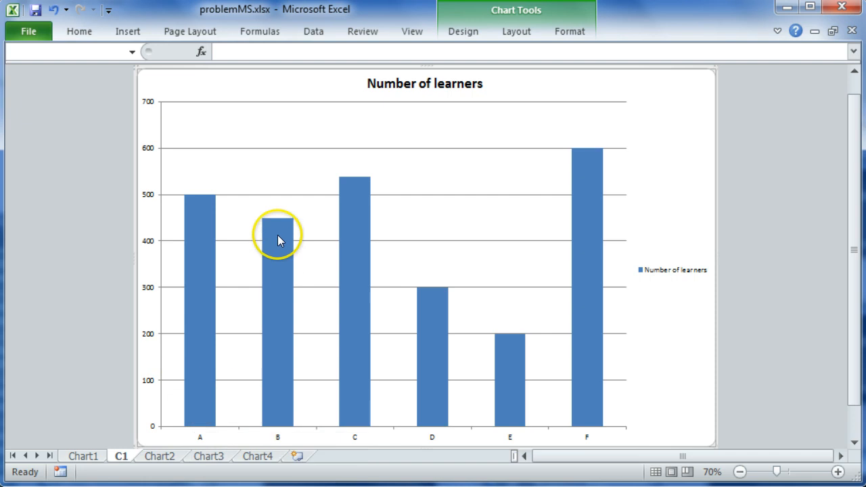
mouse_move(437, 300)
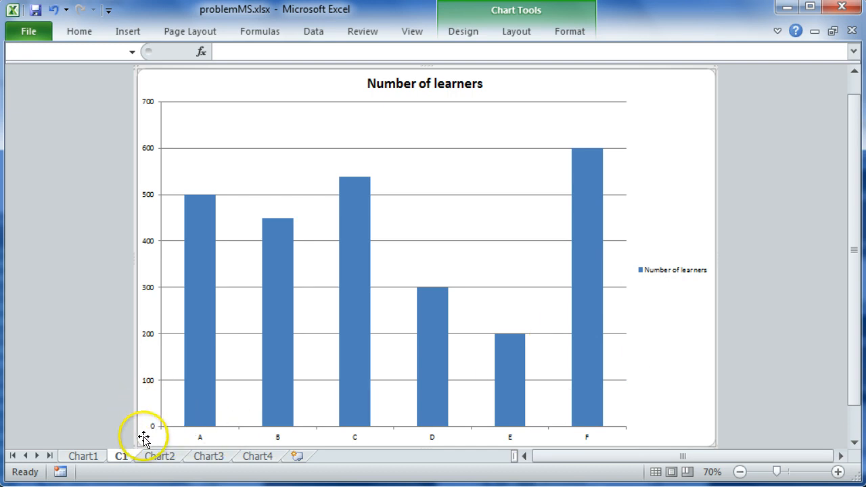
mouse_move(151, 437)
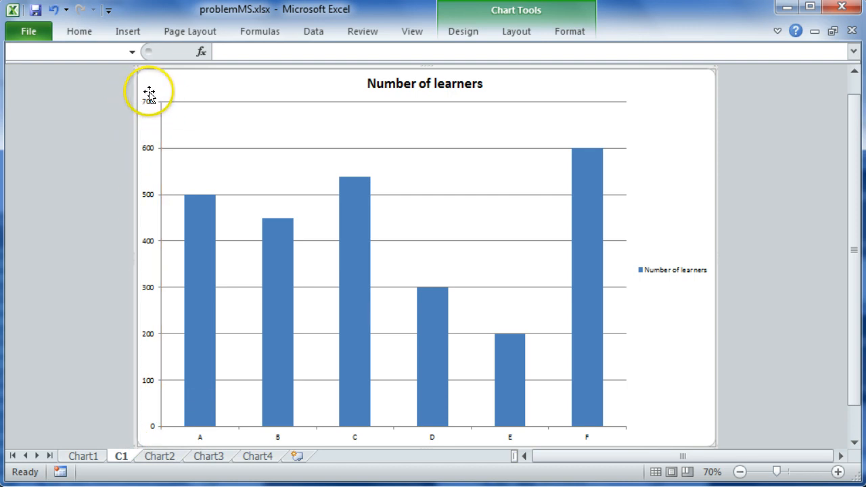
mouse_move(157, 418)
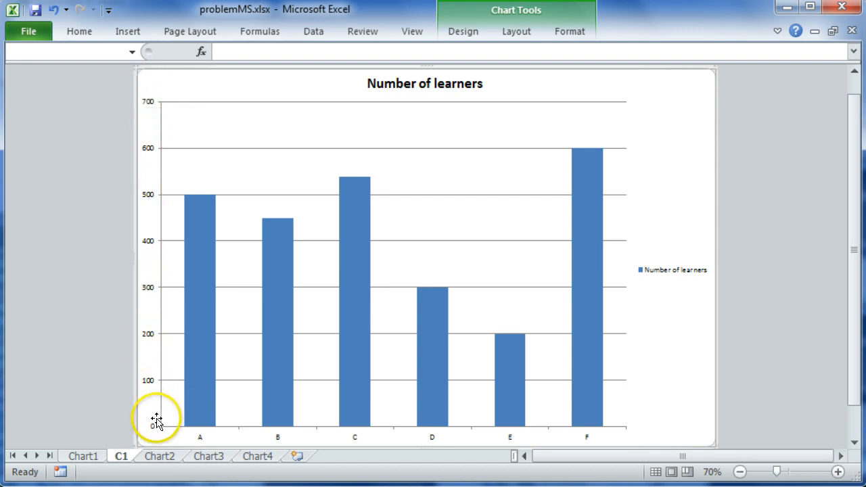
mouse_move(156, 425)
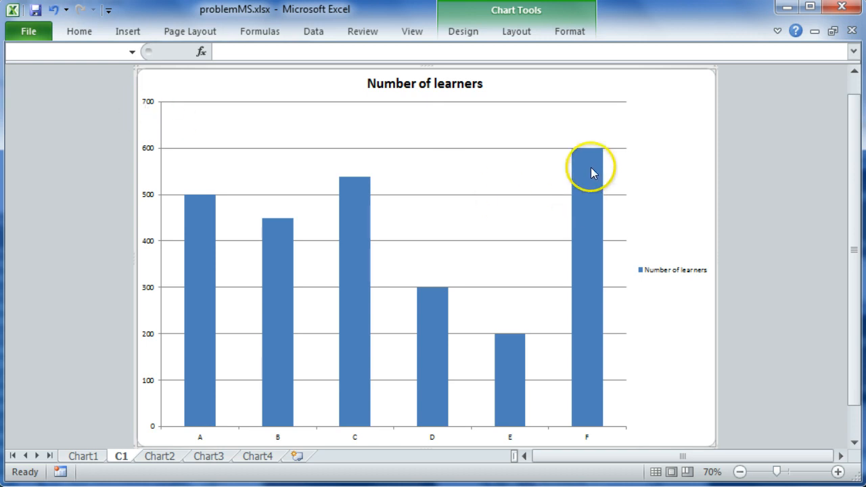
mouse_move(587, 170)
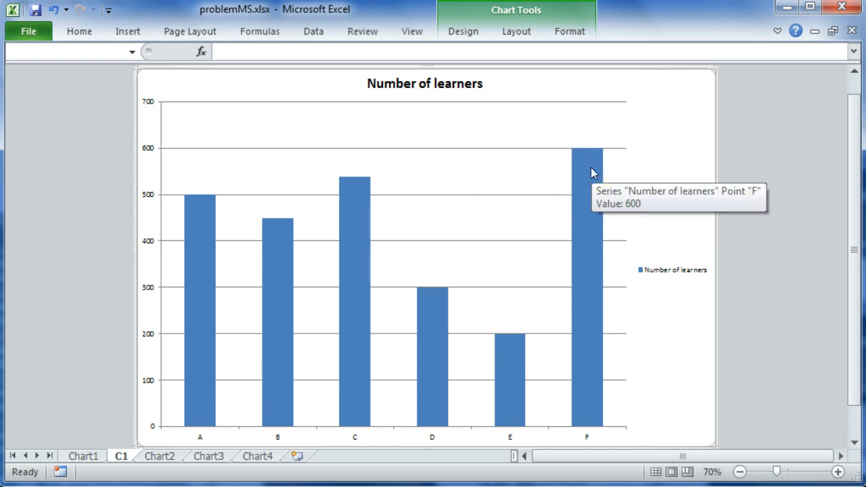
mouse_move(369, 165)
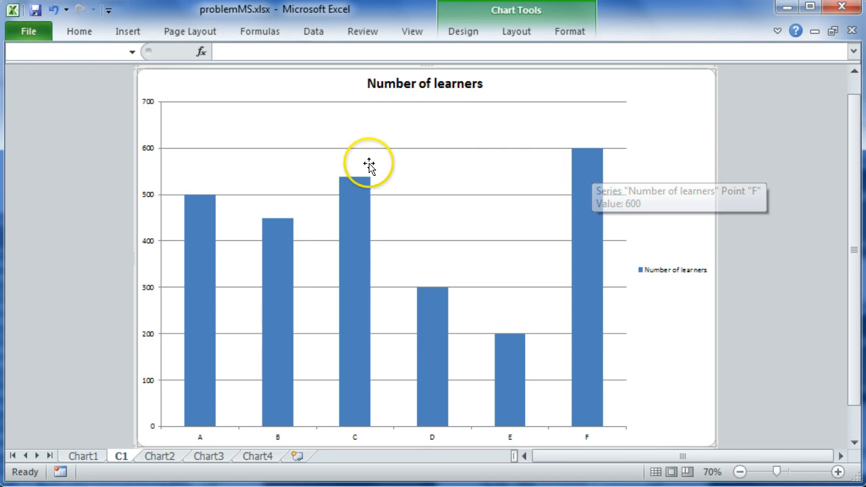
mouse_move(132, 122)
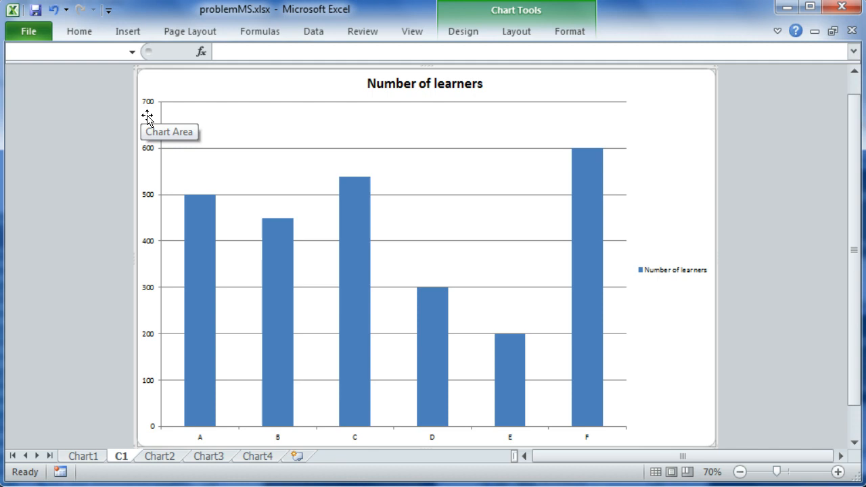
Select the chart's vertical value axis and open its Format Axis settings
left_click(149, 101)
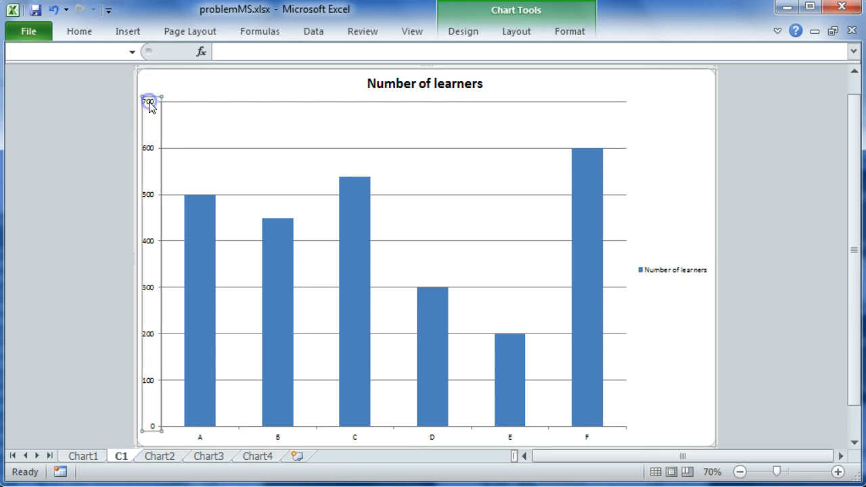
left_click(151, 101)
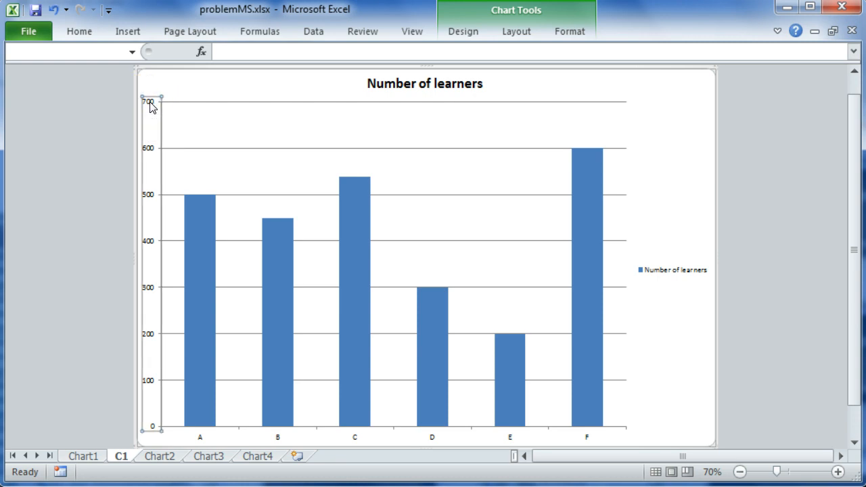
right_click(150, 105)
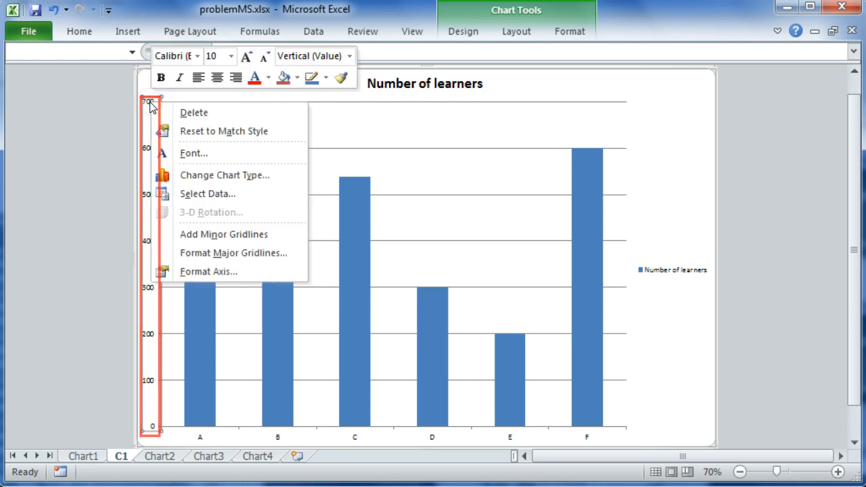
mouse_move(208, 271)
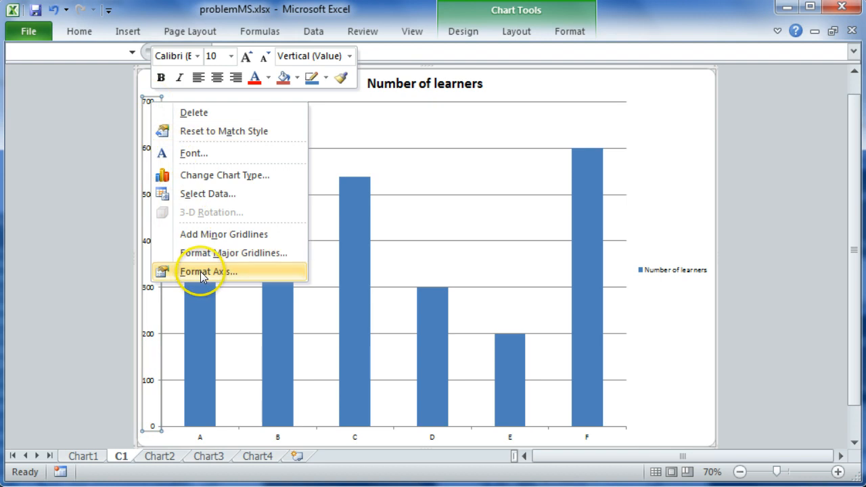
left_click(208, 271)
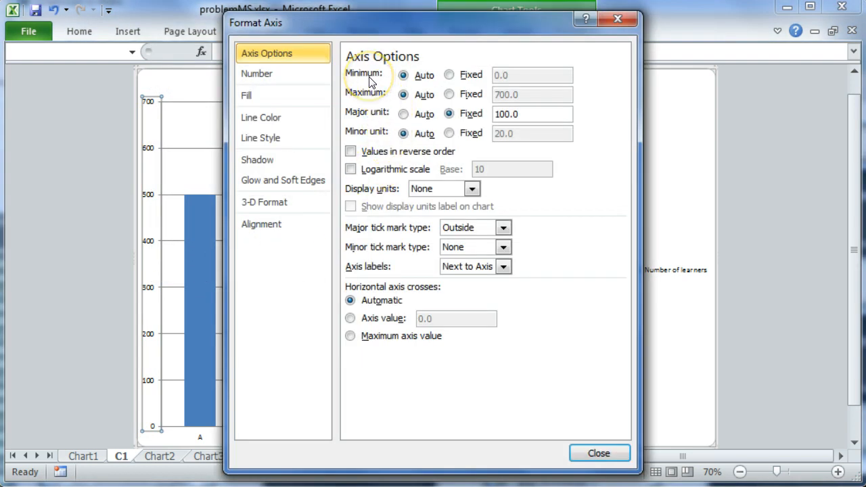
Fix the vertical axis maximum at 650 and set the major unit to 50
left_click(404, 75)
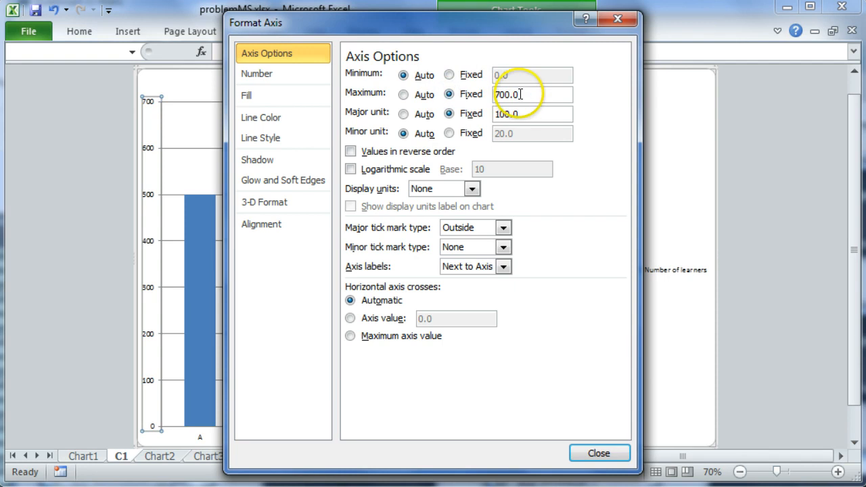
type("650")
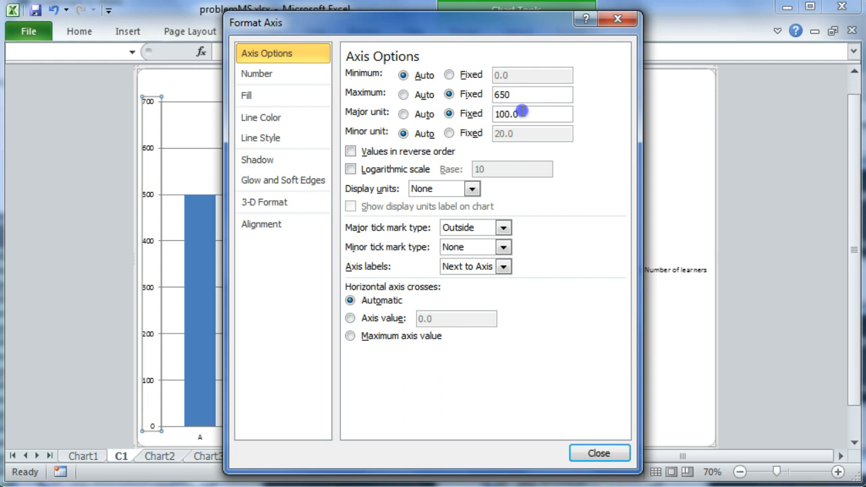
left_click(531, 114)
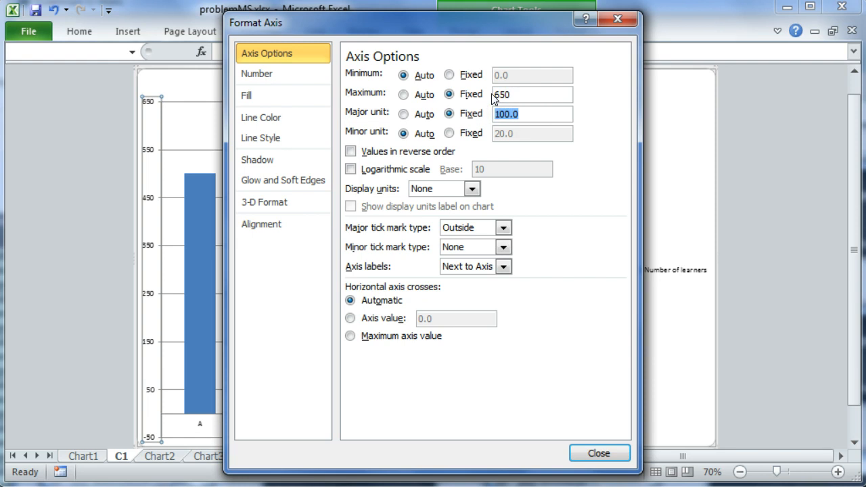
type("50")
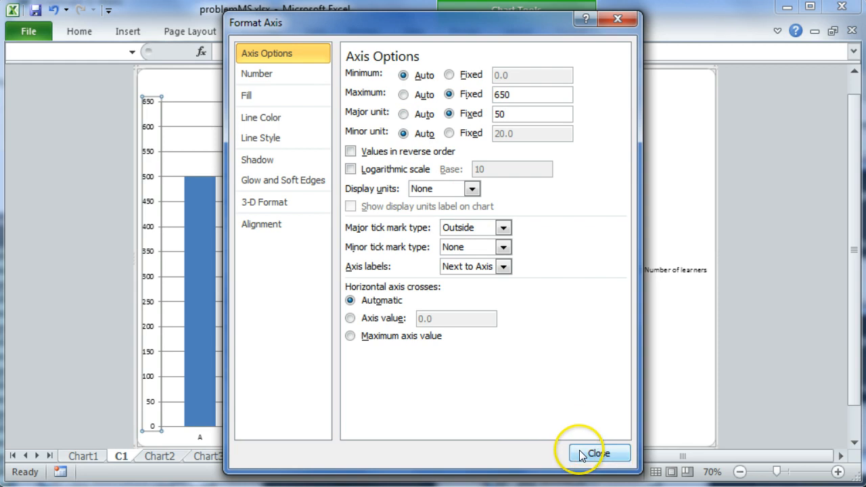
Close Format Axis to show the chart on a 0–650 scale in steps of 50
left_click(598, 453)
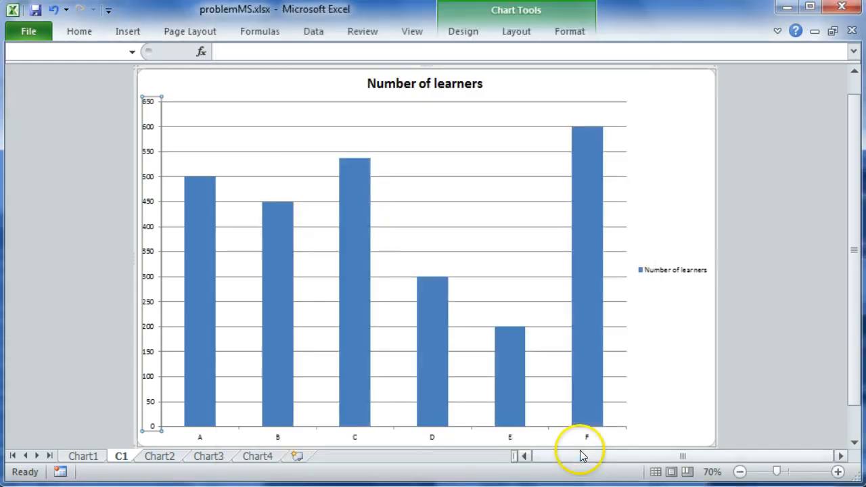
mouse_move(200, 216)
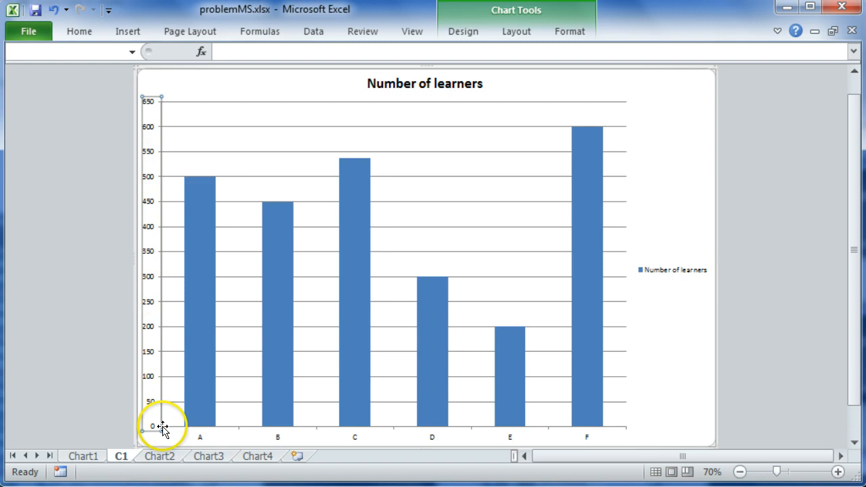
mouse_move(150, 430)
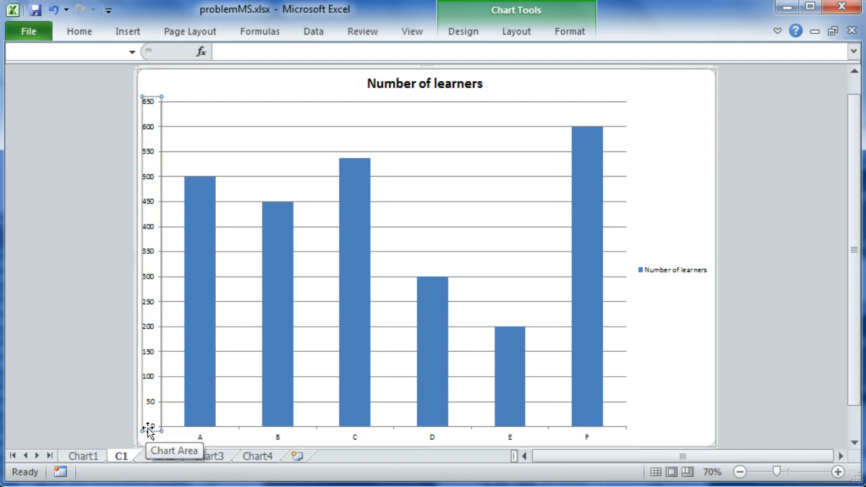